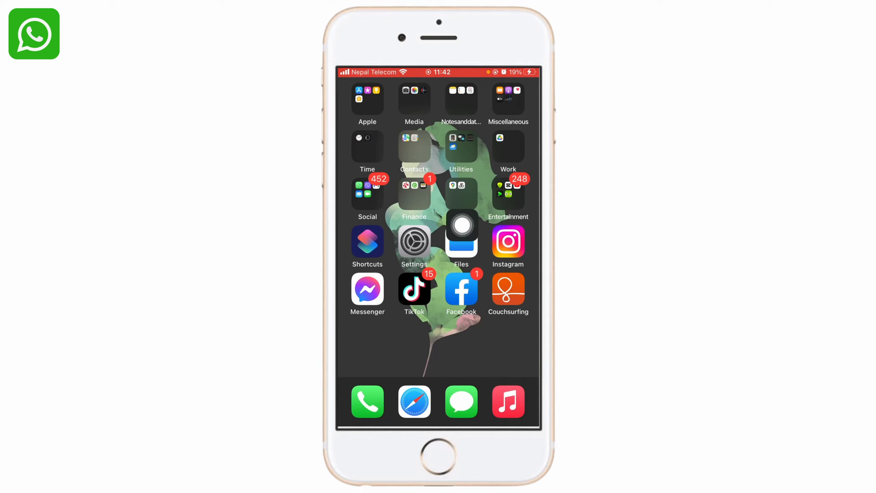
- Launch Settings from the home screen and go into General
left_click(414, 242)
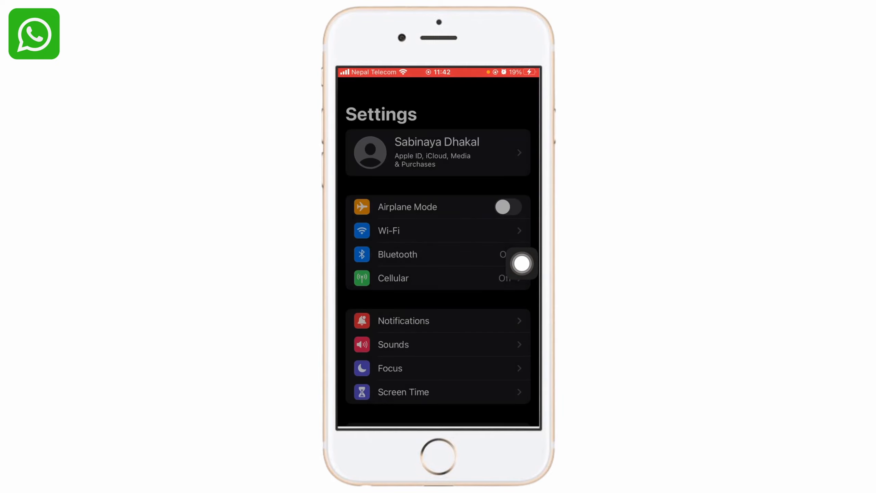
scroll("down", 3)
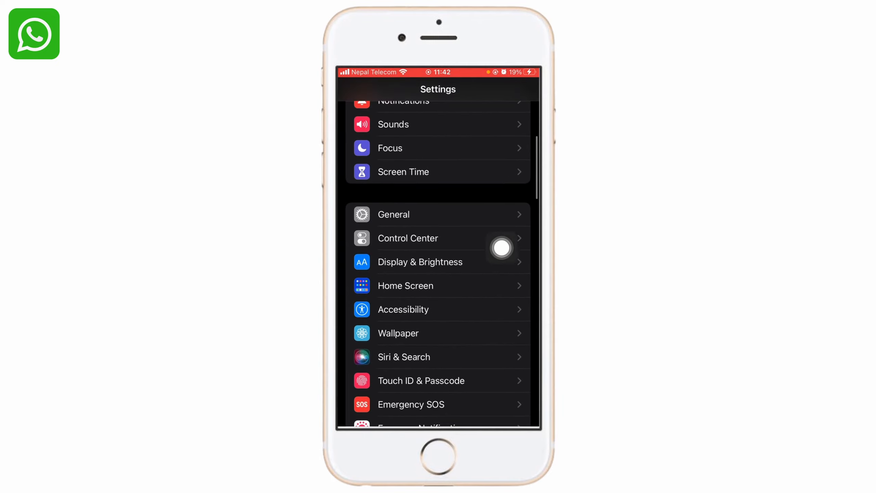
left_click(394, 214)
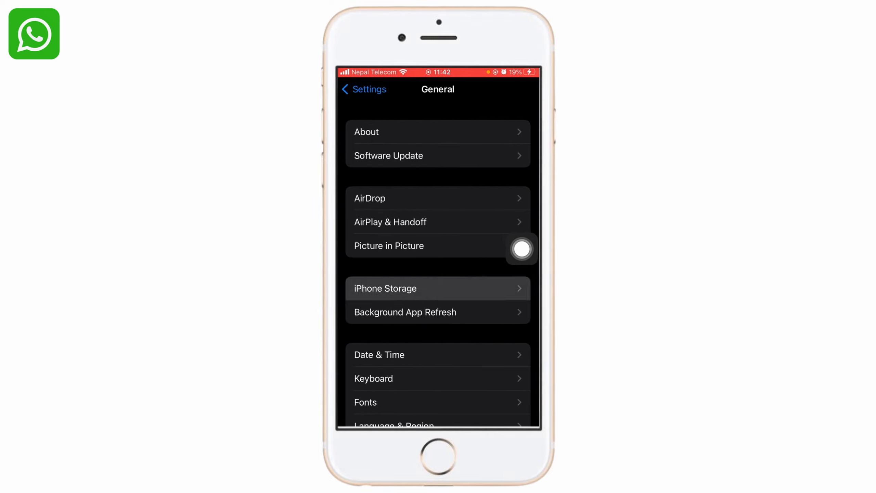
left_click(386, 288)
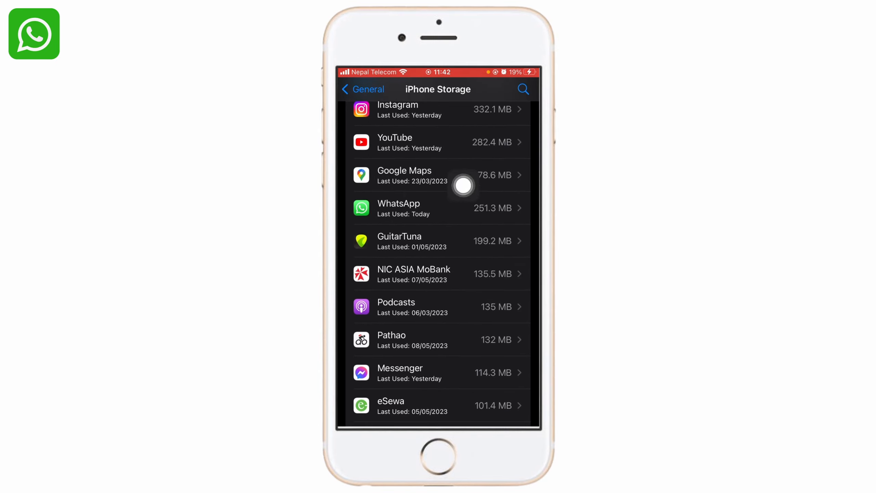
left_click(439, 209)
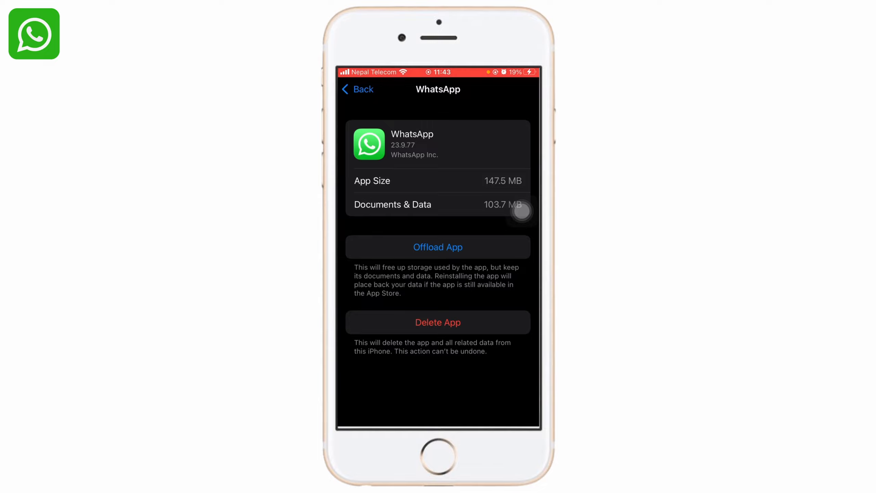
left_click(357, 89)
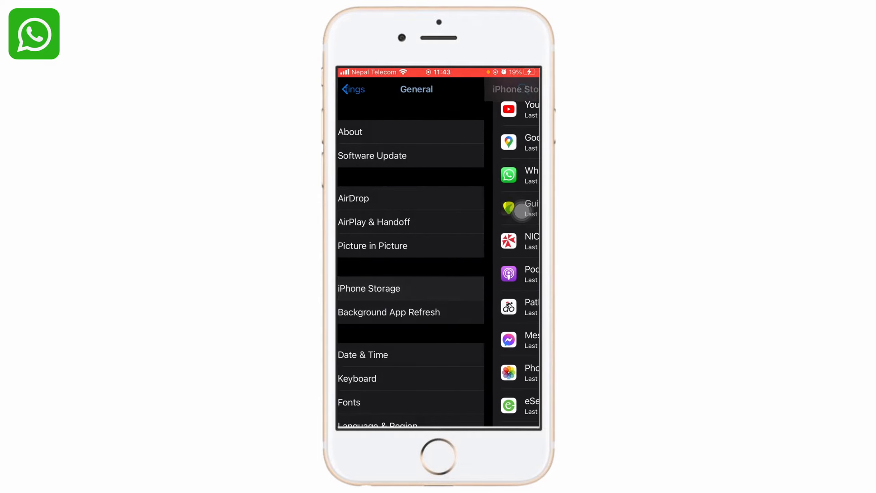
- Return to the Settings list, find WhatsApp, and switch off Allow Notifications
left_click(352, 90)
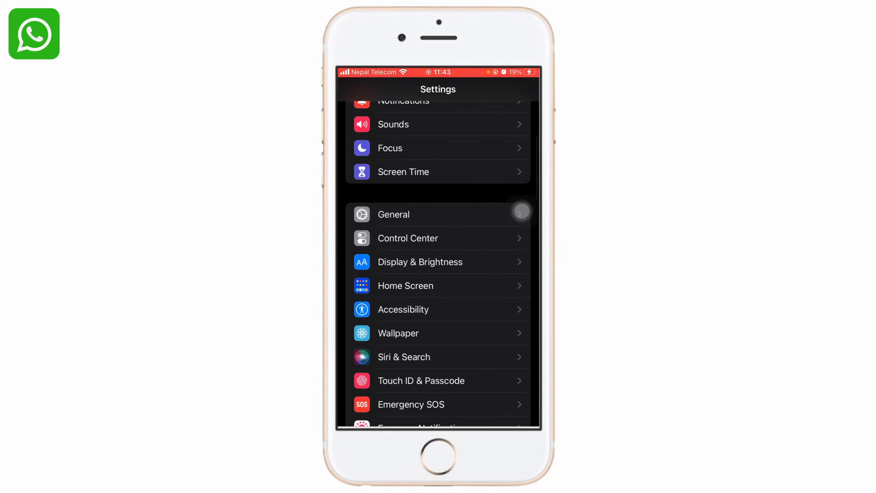
scroll("down", 3)
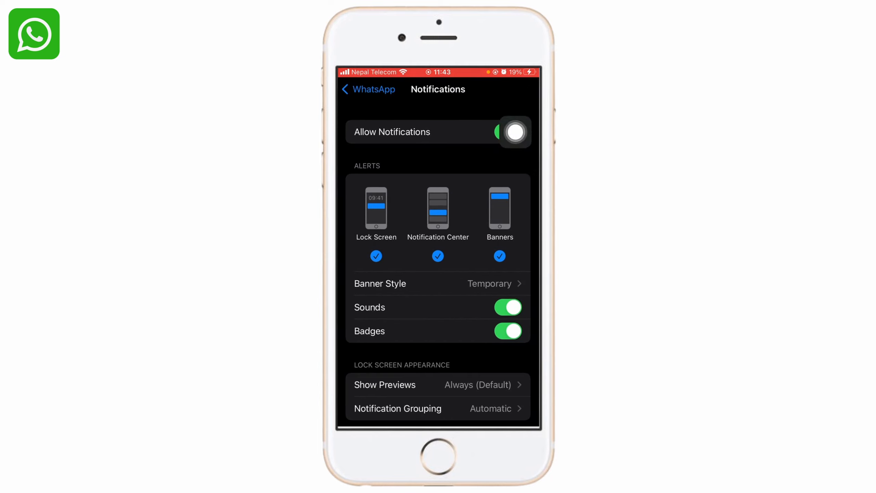
left_click(508, 131)
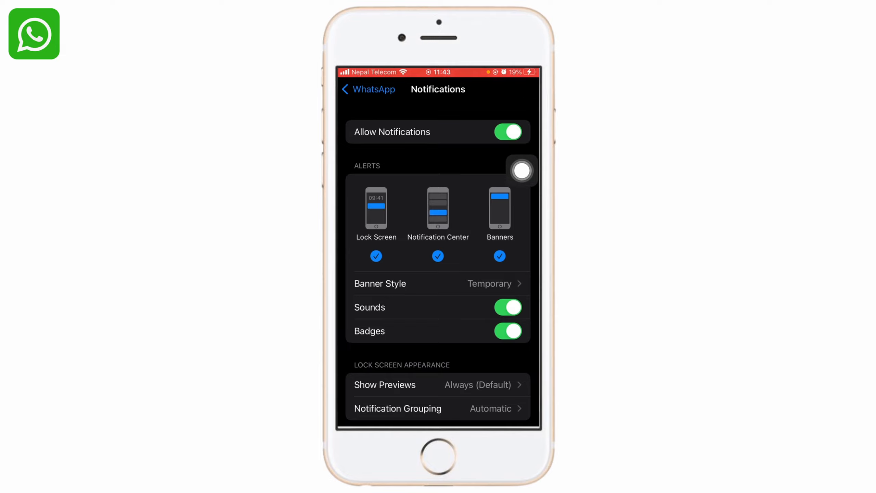